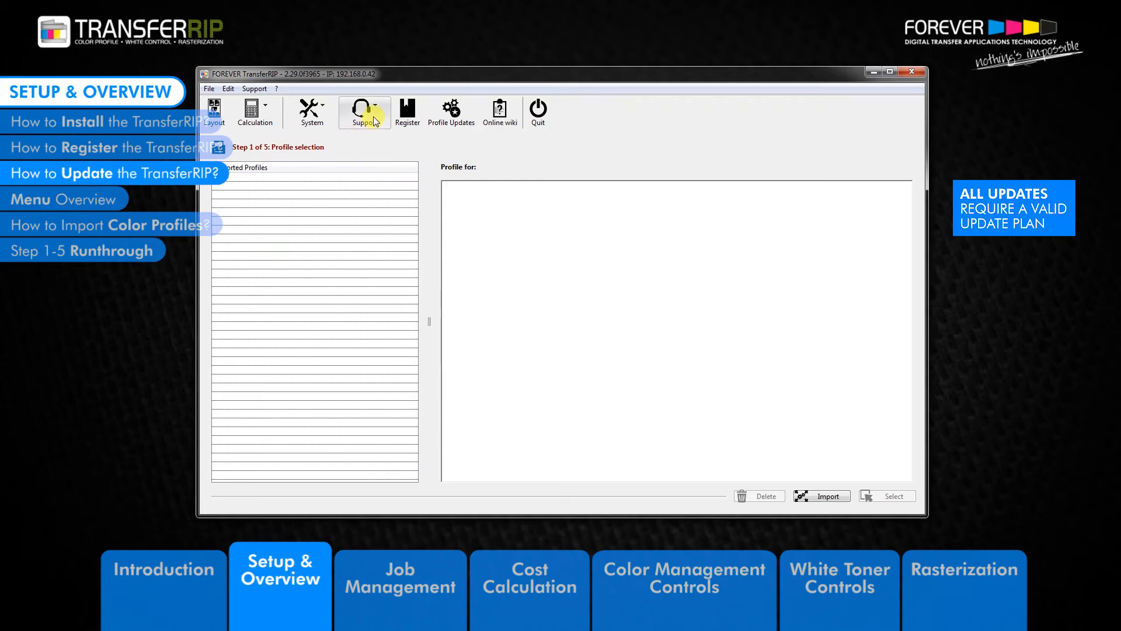
Choose Support > Updates to open the UpdatePlan System login window.
click(364, 112)
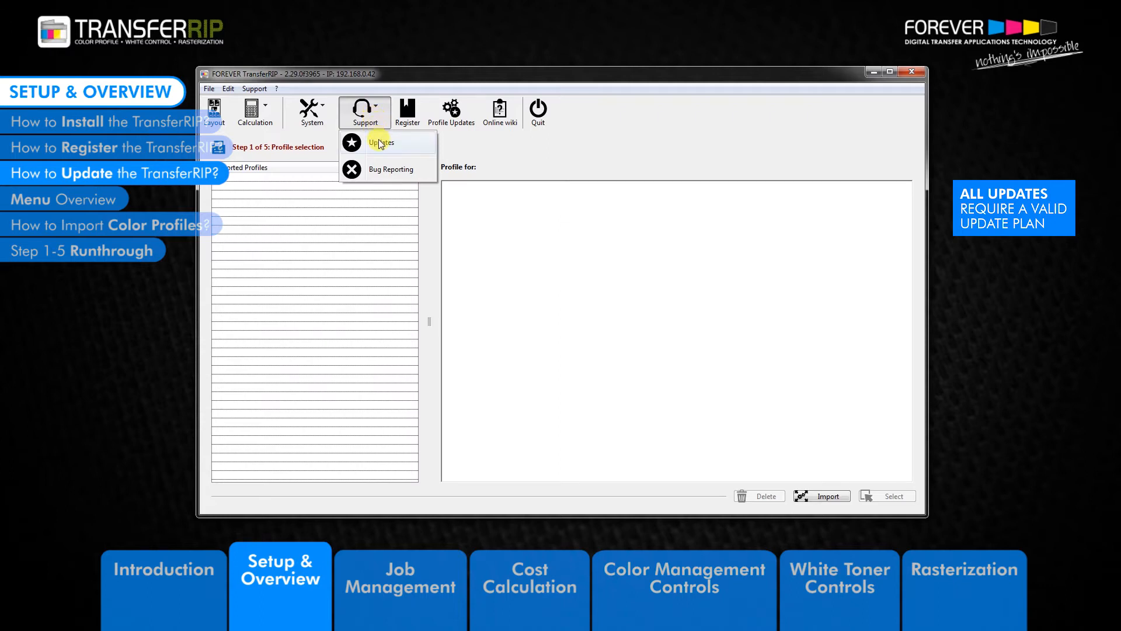
click(381, 142)
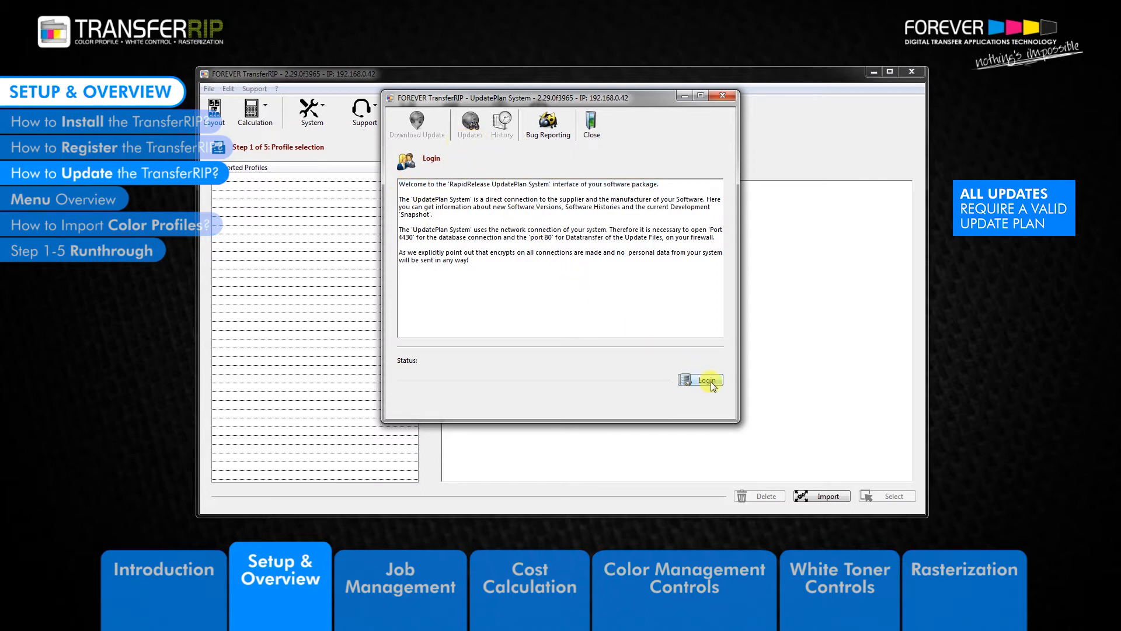
Log in, view the plan valid until 31 December 2017, and check for updates.
click(700, 379)
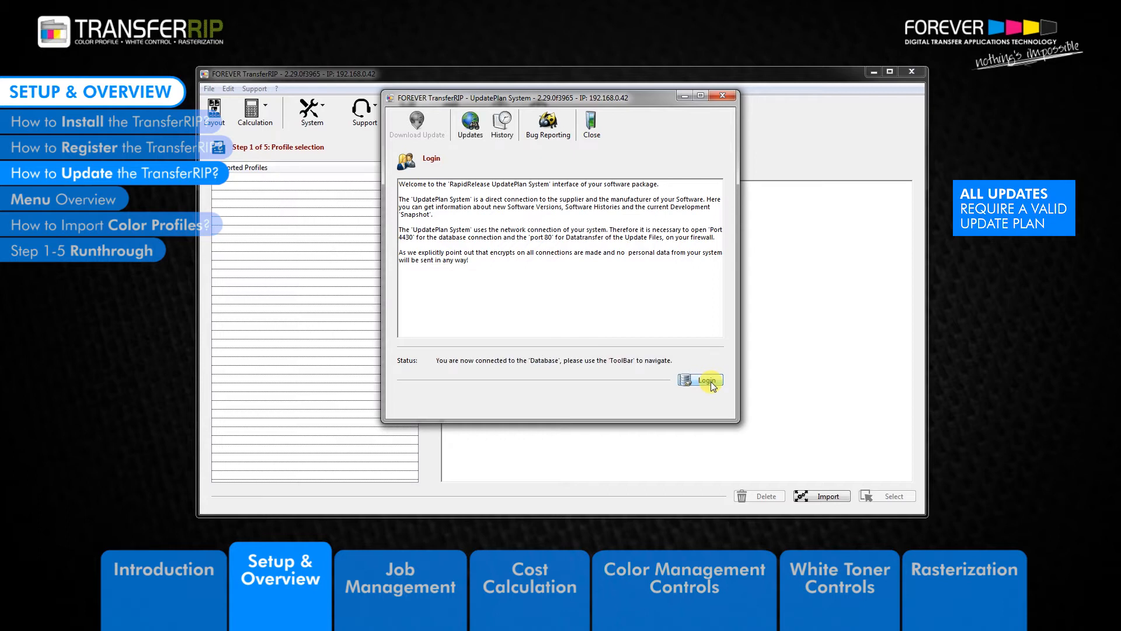
click(469, 121)
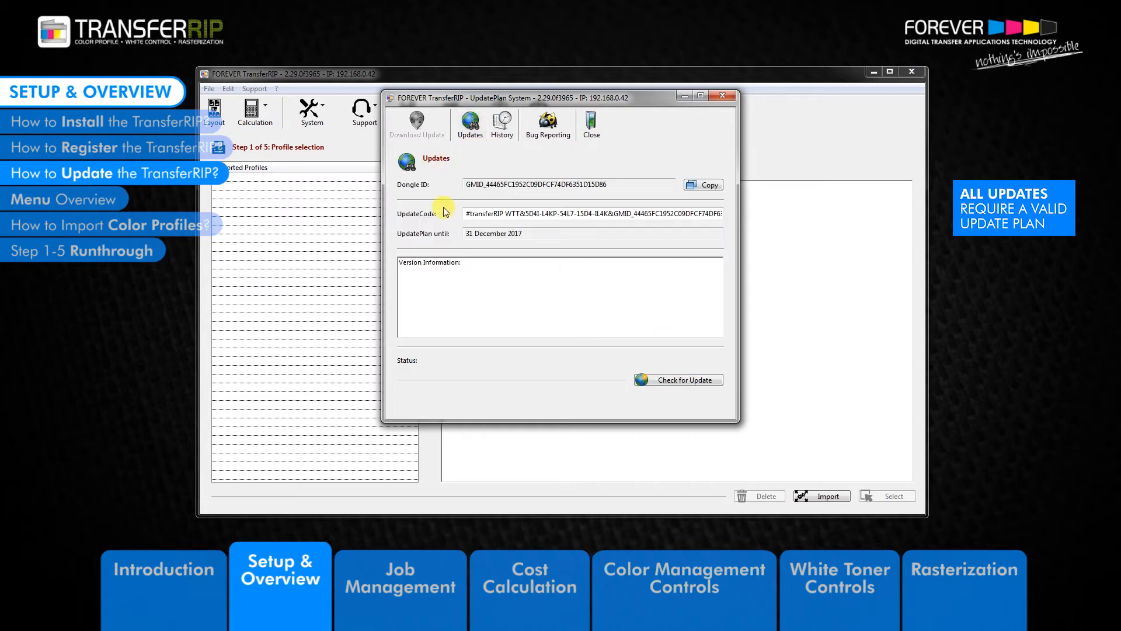
click(677, 379)
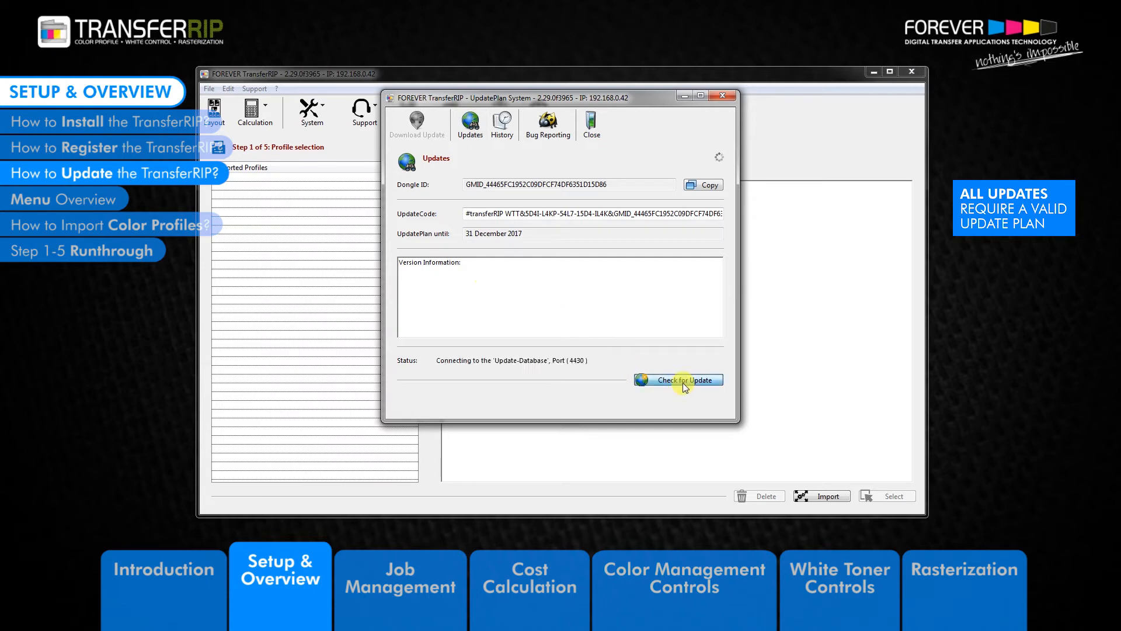
click(677, 379)
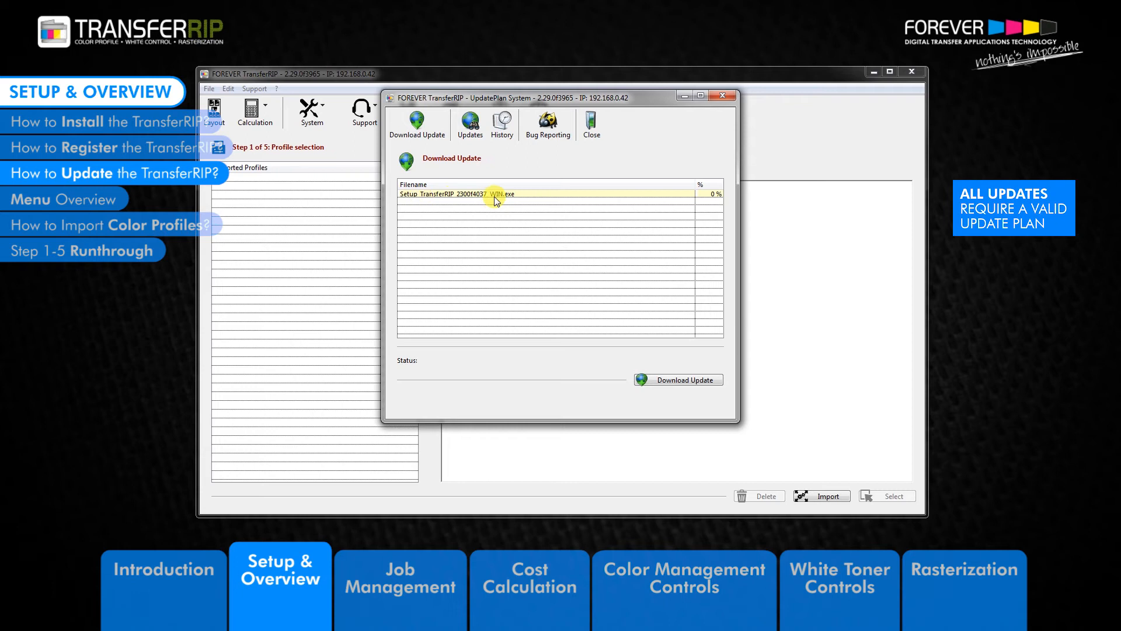
Download Setup_TransferRIP_2300f4037_WIN.exe into its transferRIP WTT_2.30.0f4037 folder.
click(678, 379)
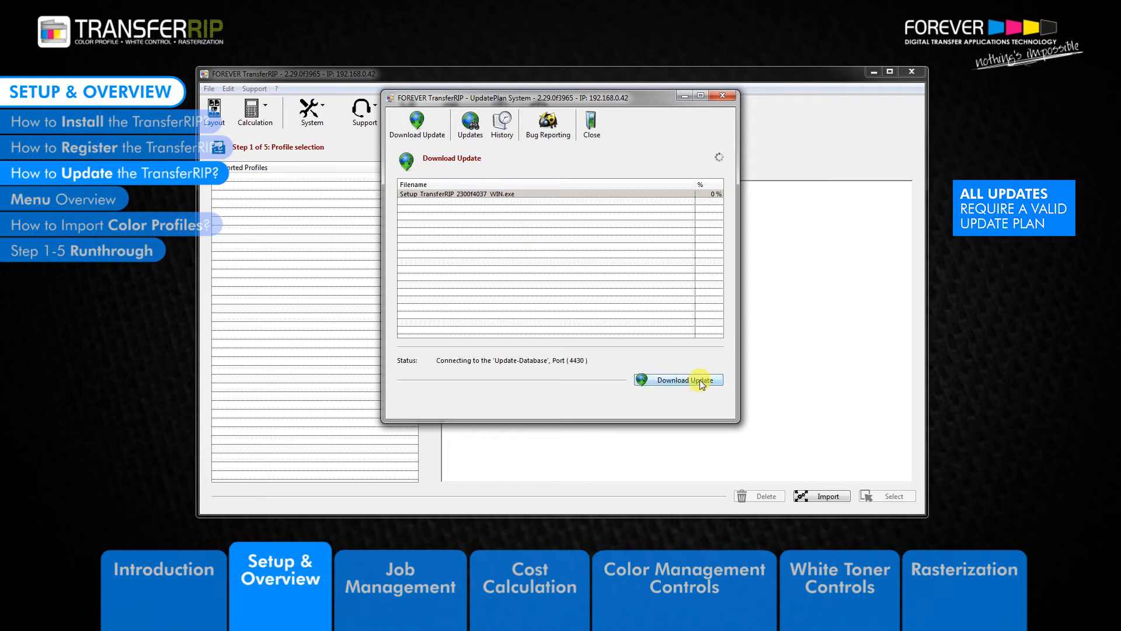
click(678, 380)
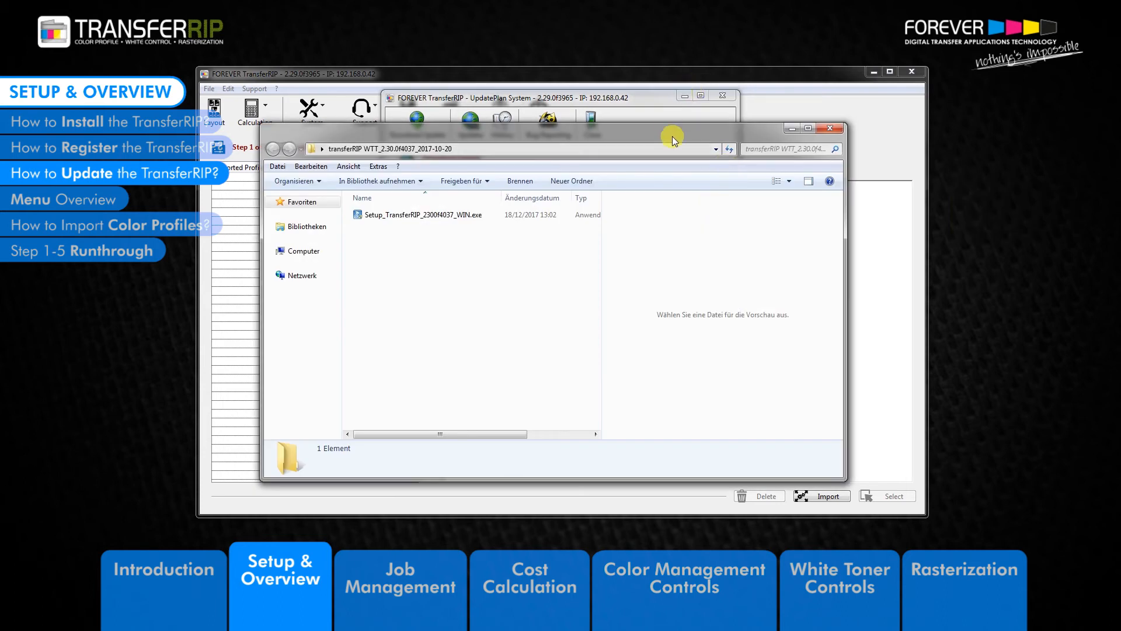
Run Setup_TransferRIP_2300f4037_WIN.exe as administrator and accept the license to start installing.
click(829, 128)
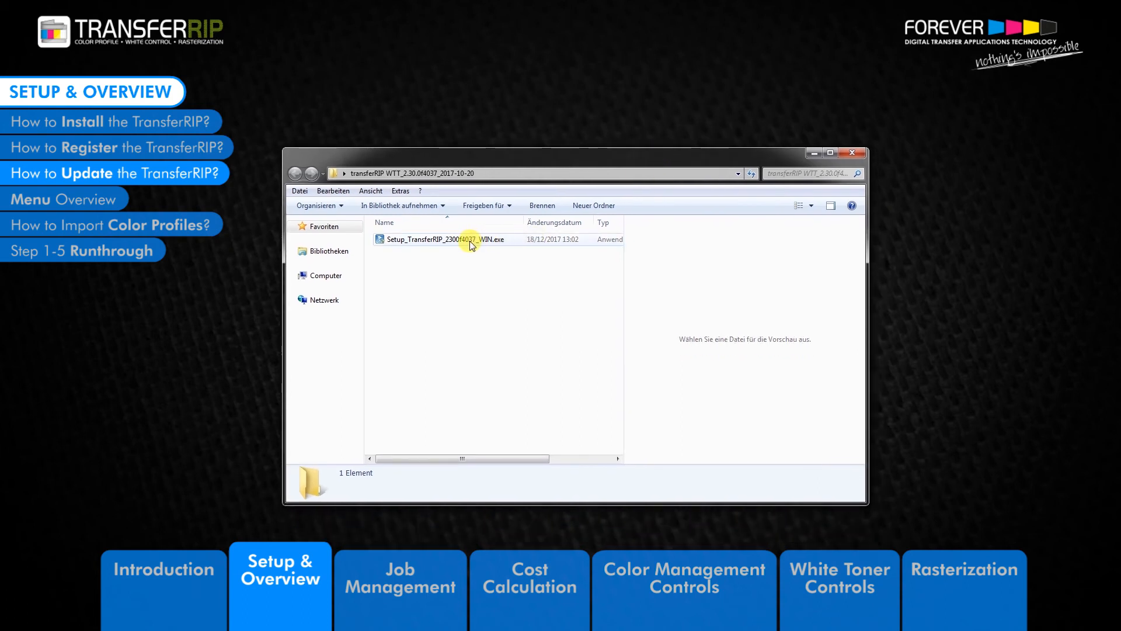
right_click(443, 239)
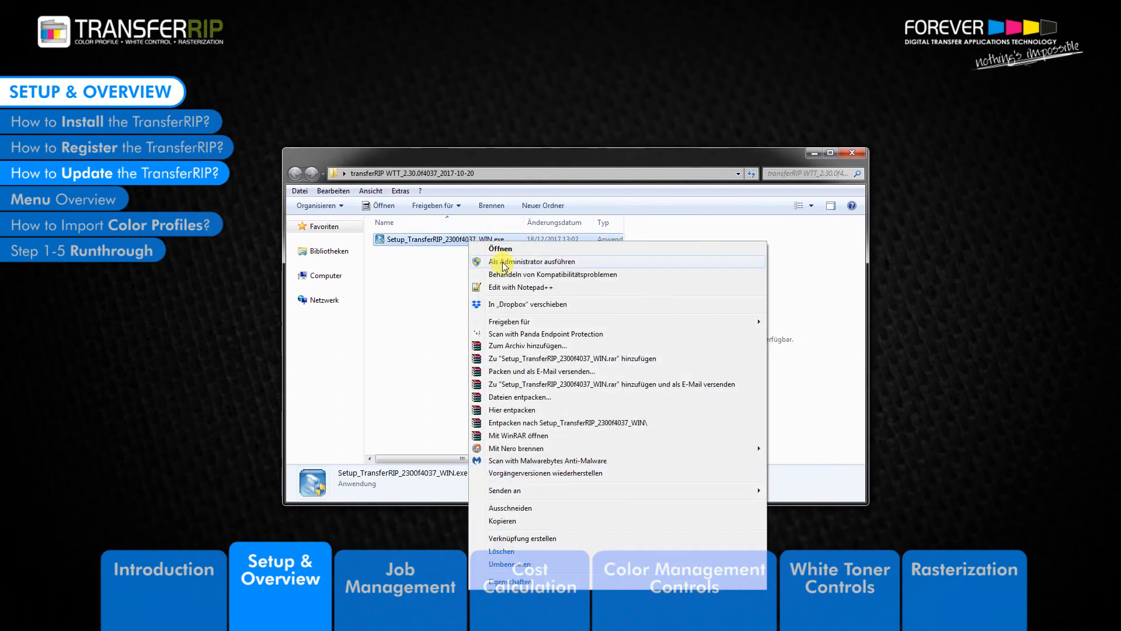
click(532, 261)
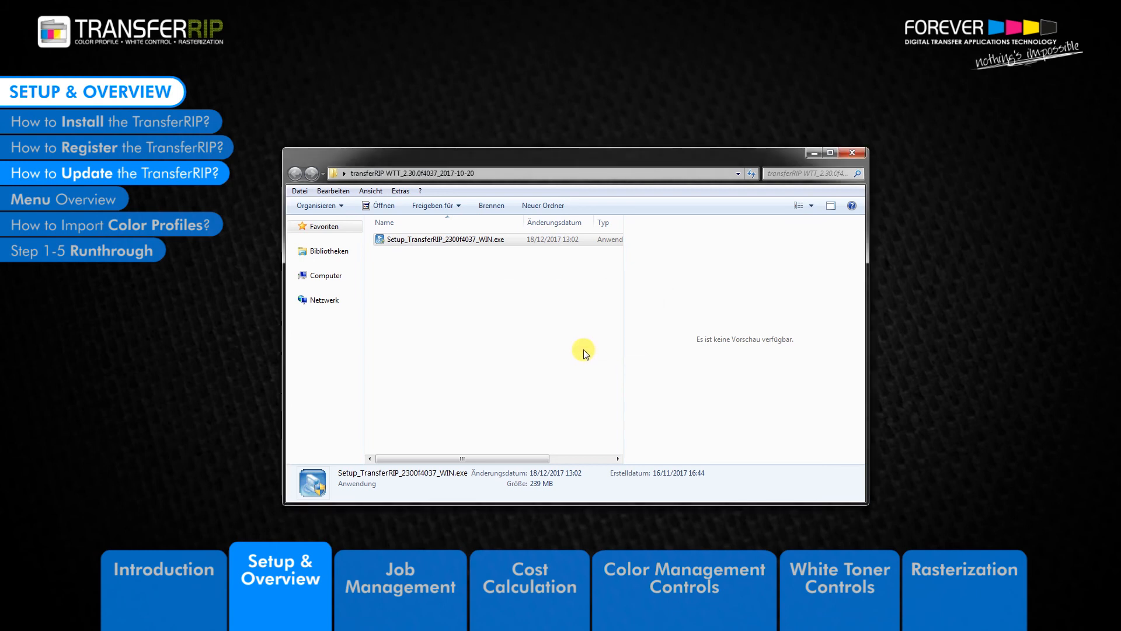
double_click(447, 238)
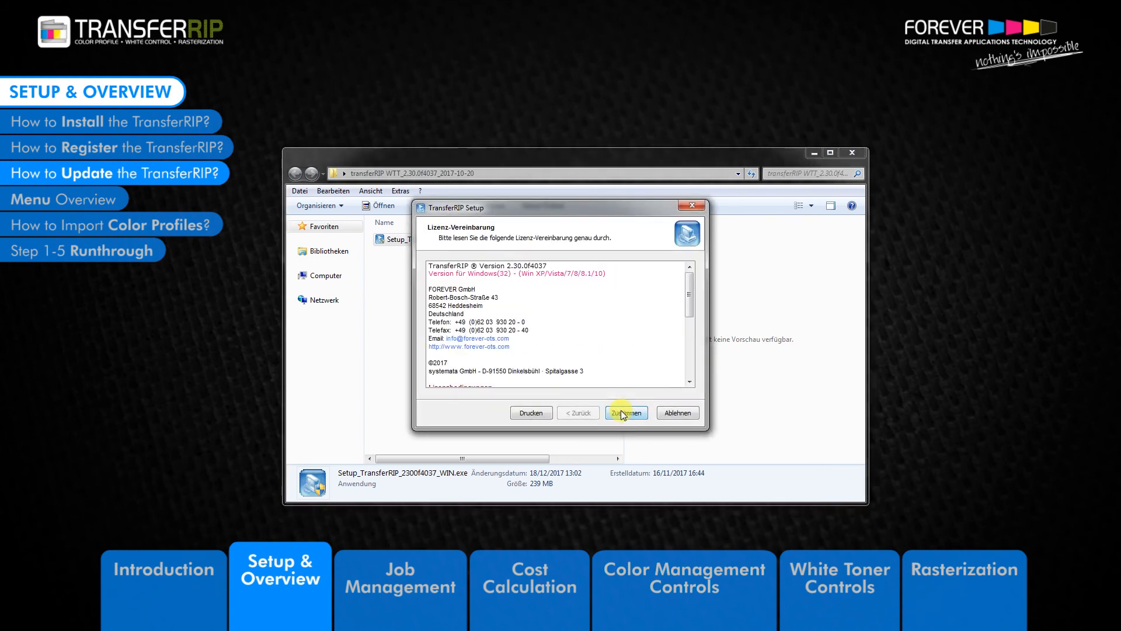
click(624, 412)
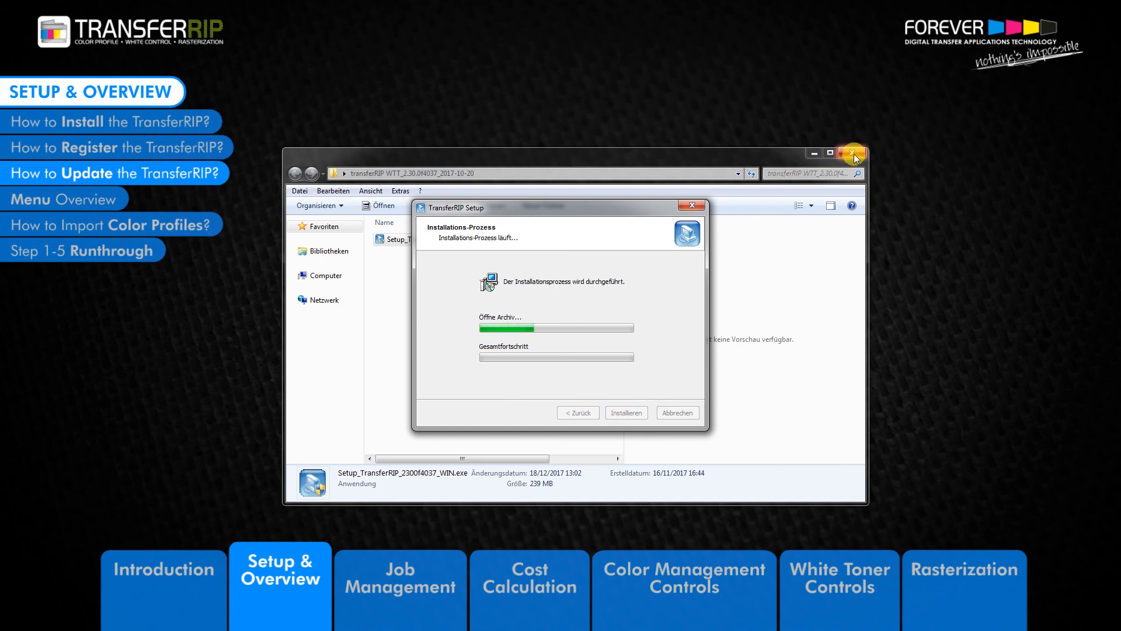